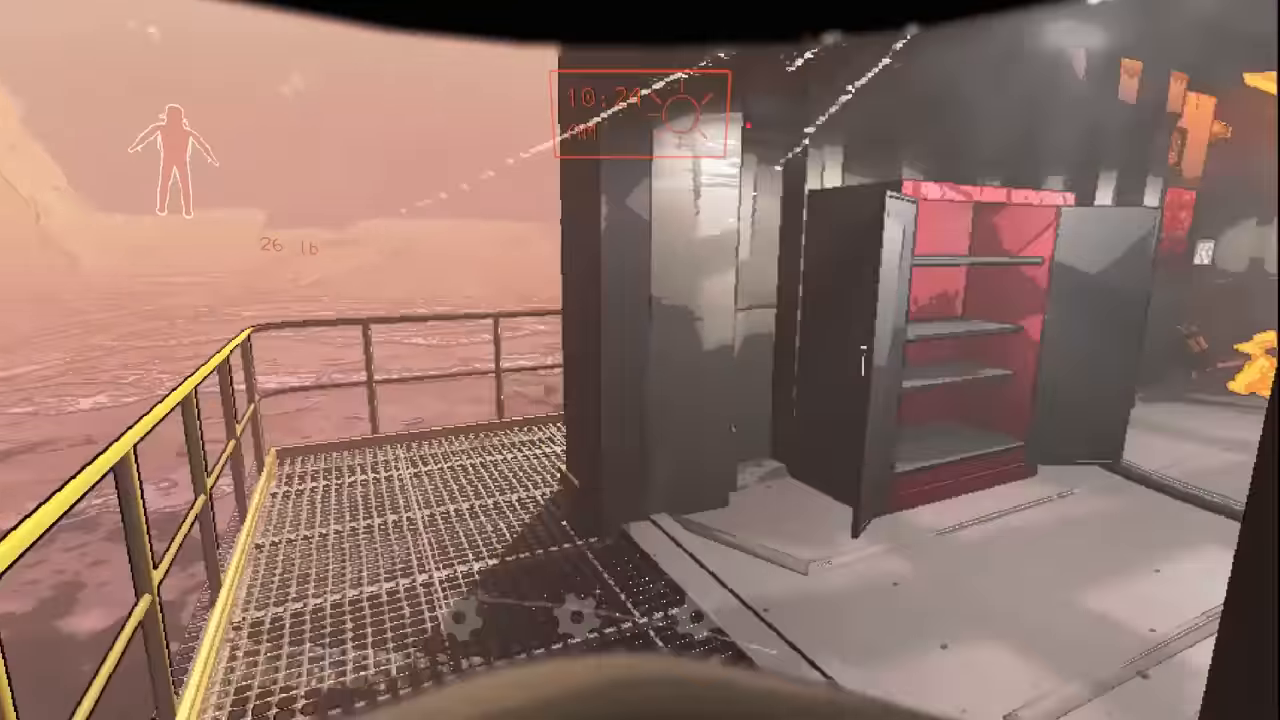
{"action": "mouse_move", "coordinate": [640, 360]}
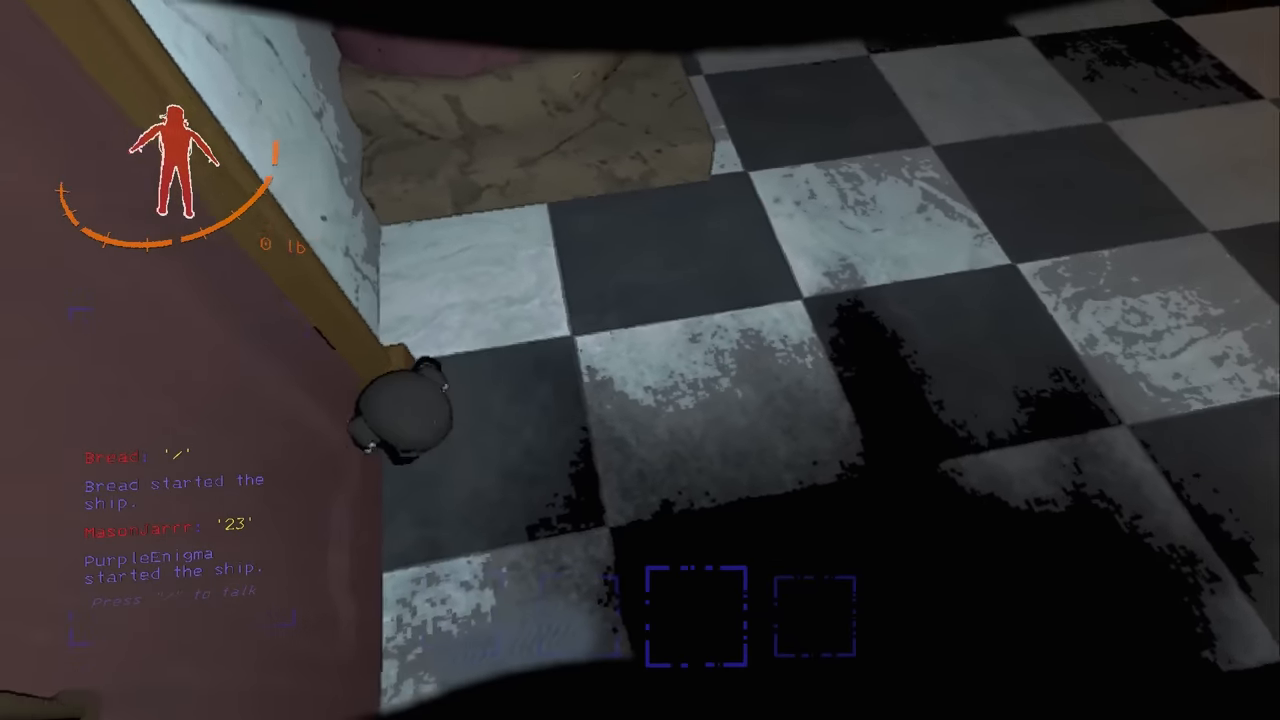
{"action": "mouse_move", "coordinate": [640, 360]}
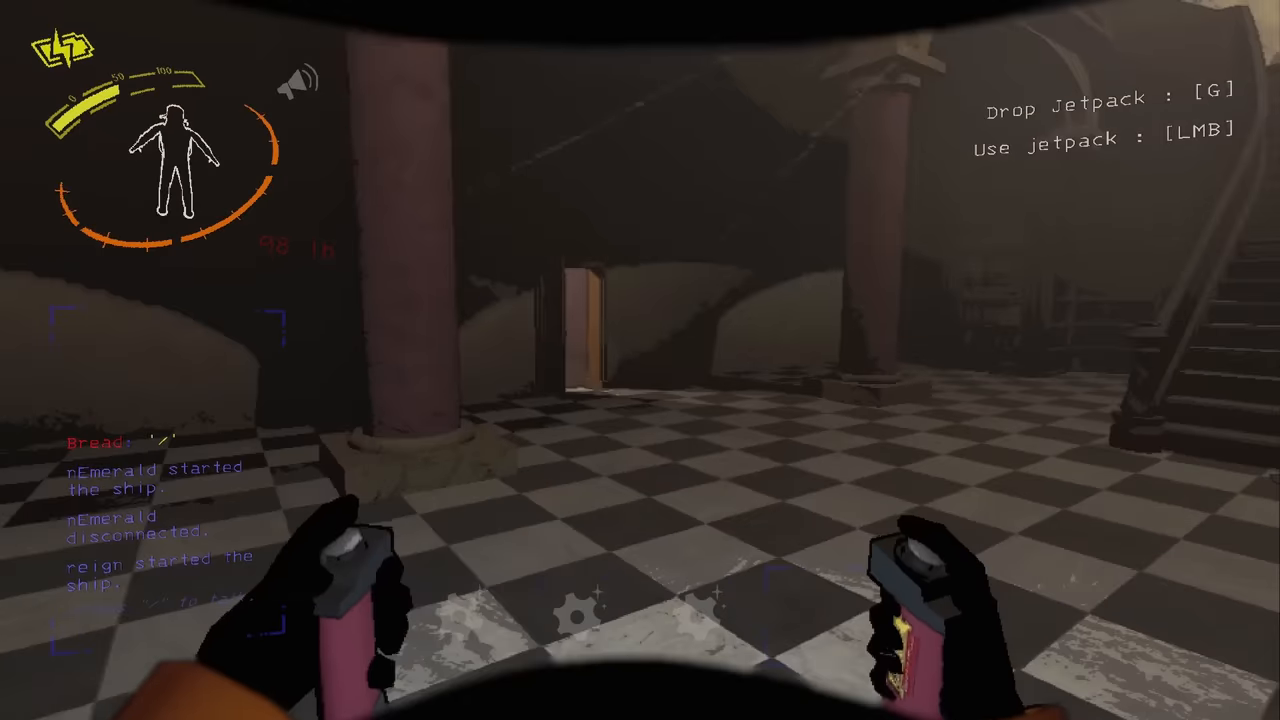
{"action": "mouse_move", "coordinate": [800, 360]}
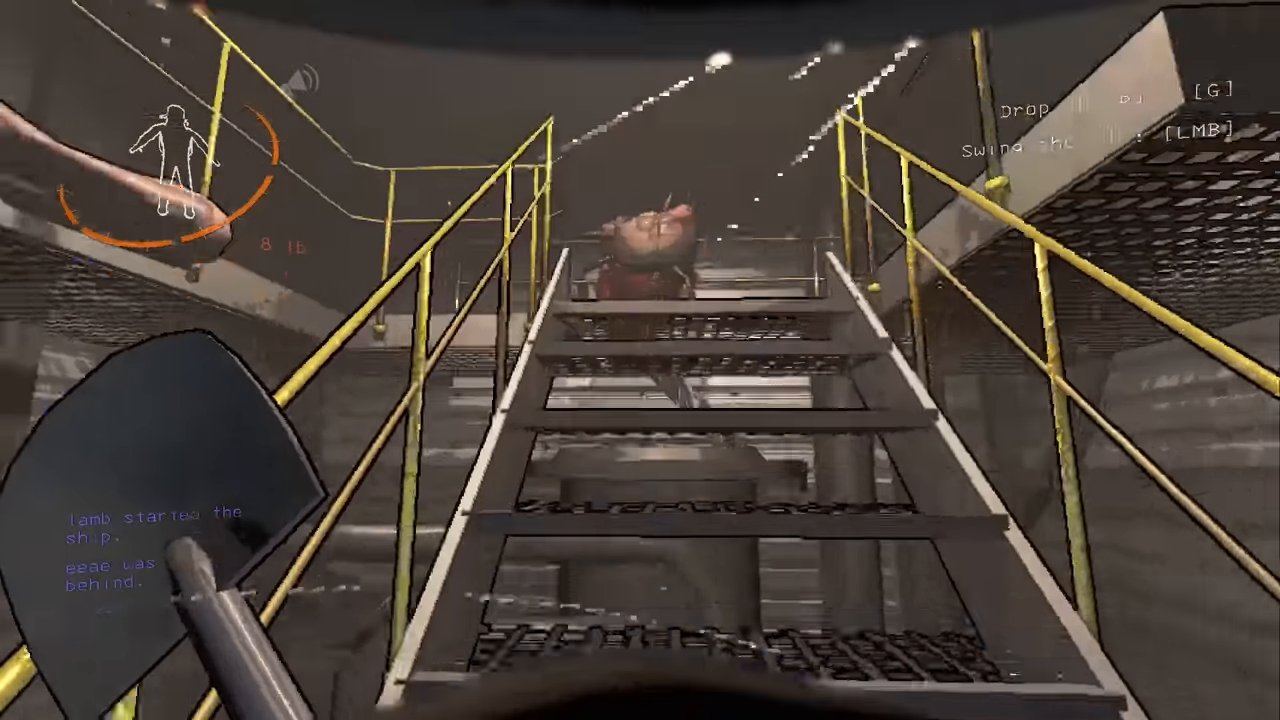
{"action": "mouse_move", "coordinate": [640, 360]}
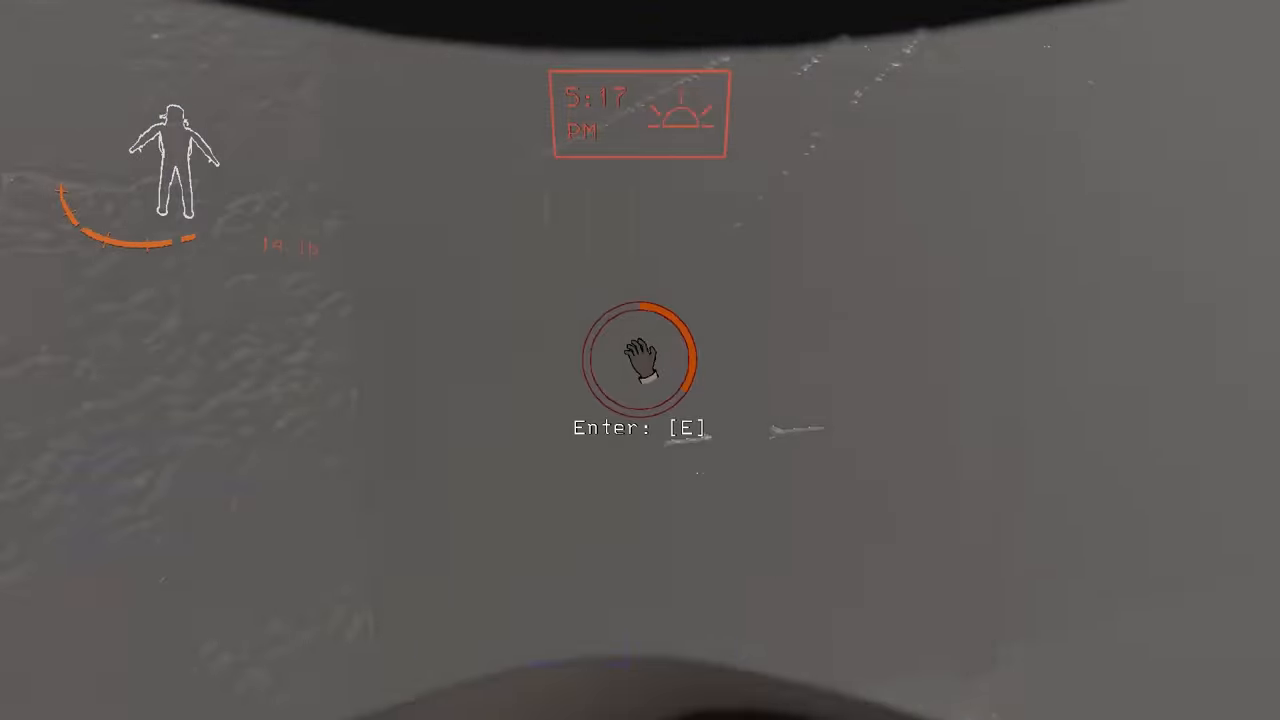
- Interact with the dark entrance after crossing the foggy forest
{"action": "key", "text": "e"}
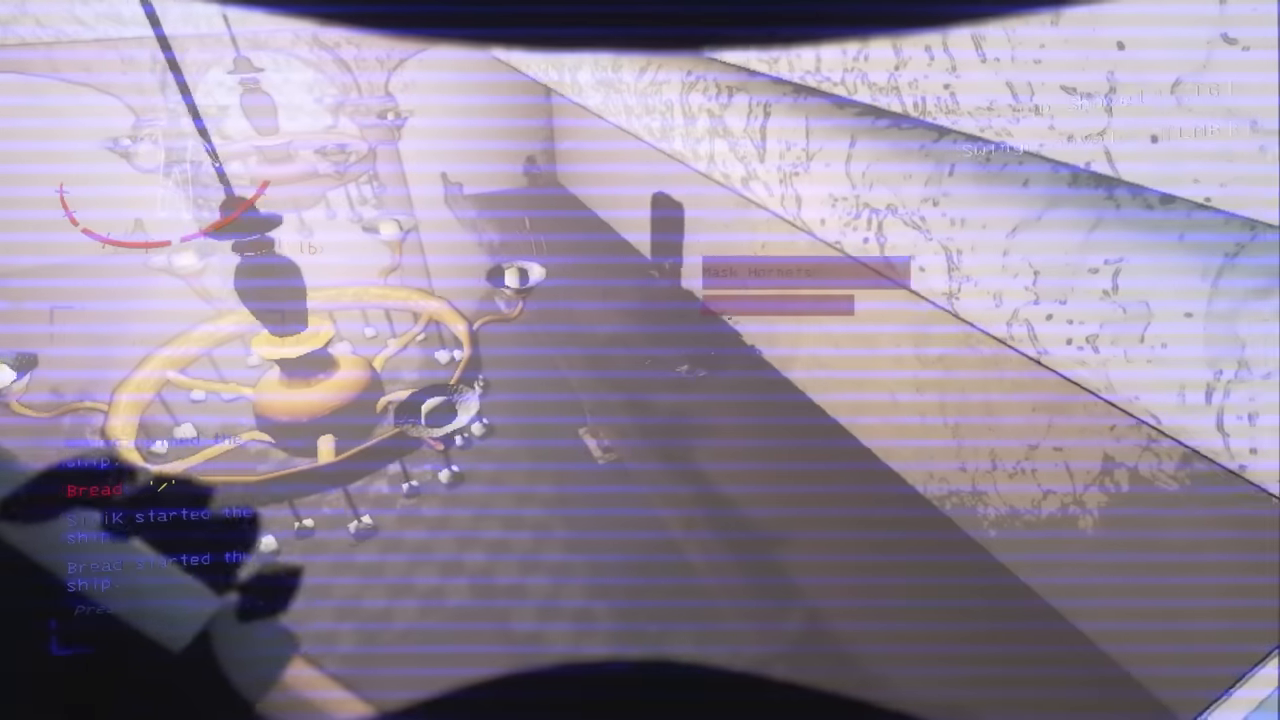
{"action": "mouse_move", "coordinate": [640, 360]}
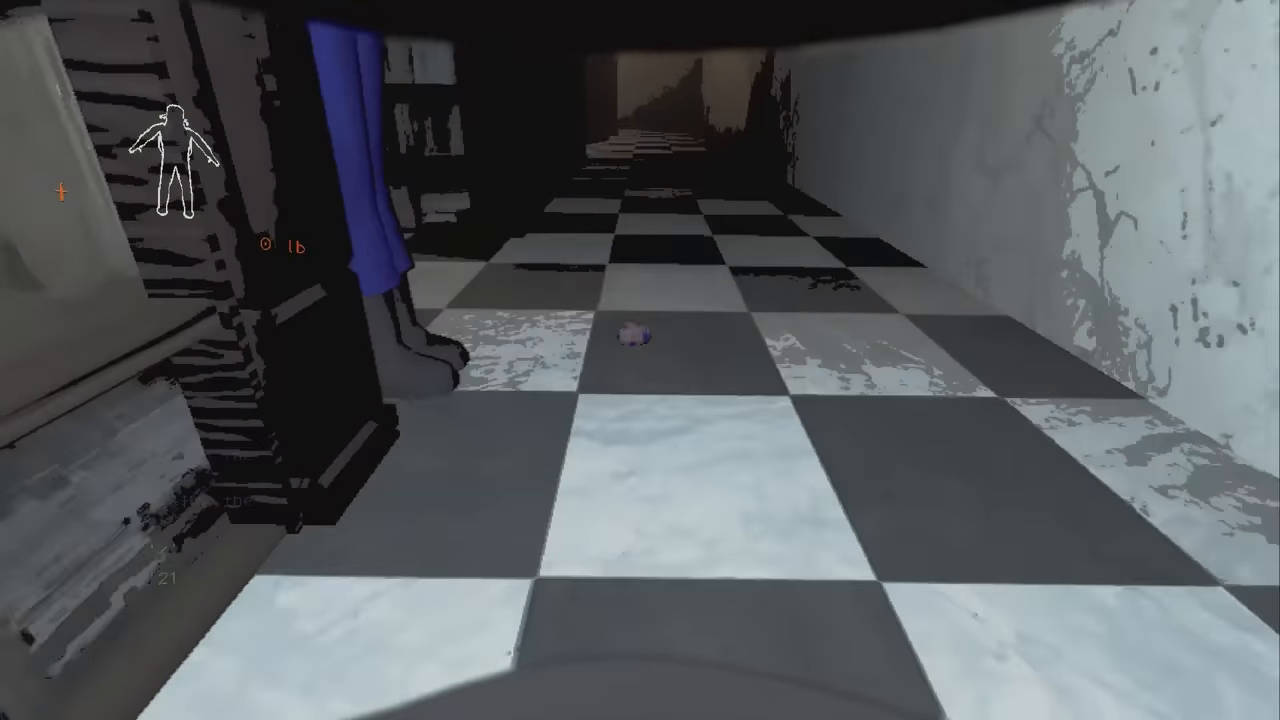
{"action": "mouse_move", "coordinate": [640, 360]}
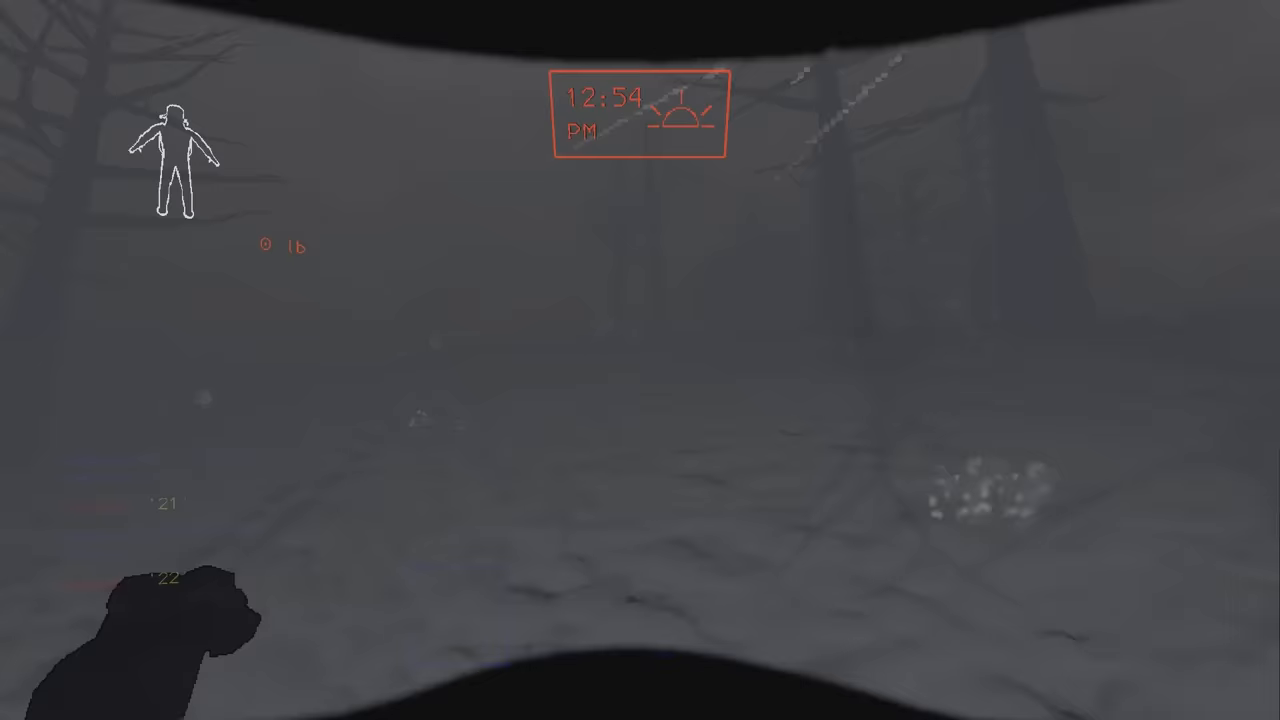
{"action": "mouse_move", "coordinate": [640, 360]}
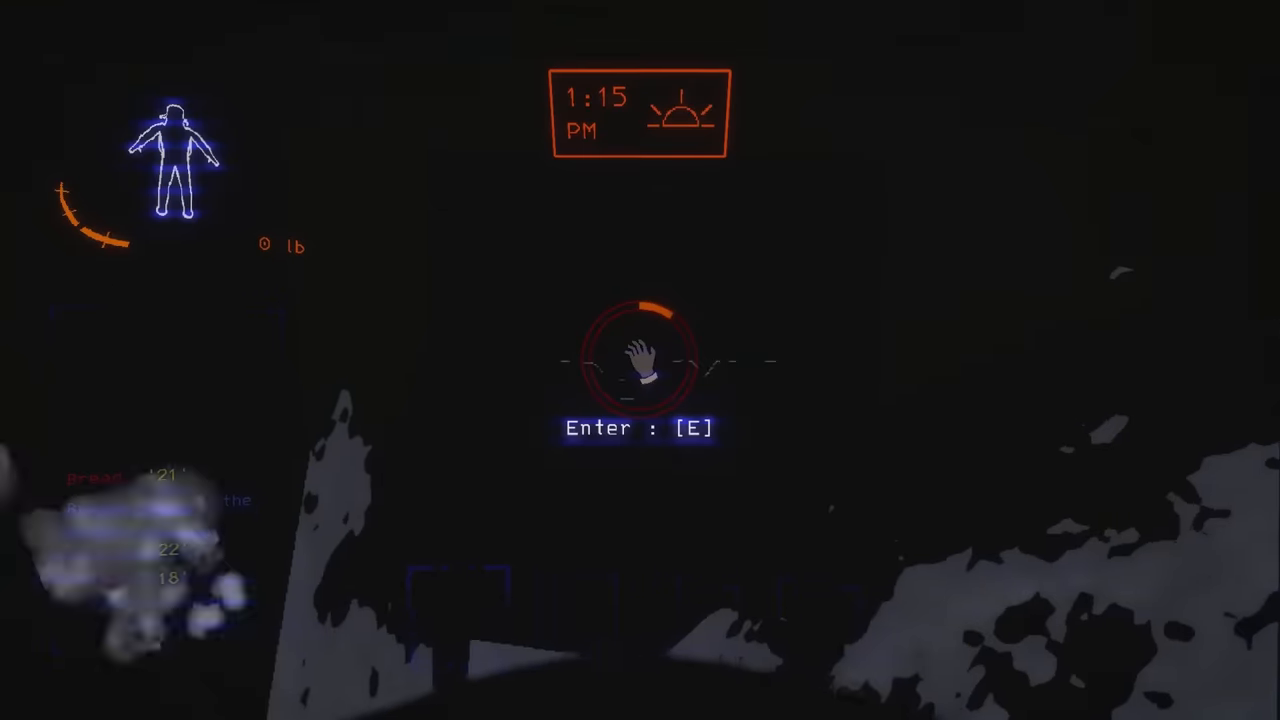
- Interact while roaming the mansion library with the shovel before dying
{"action": "key", "text": "e"}
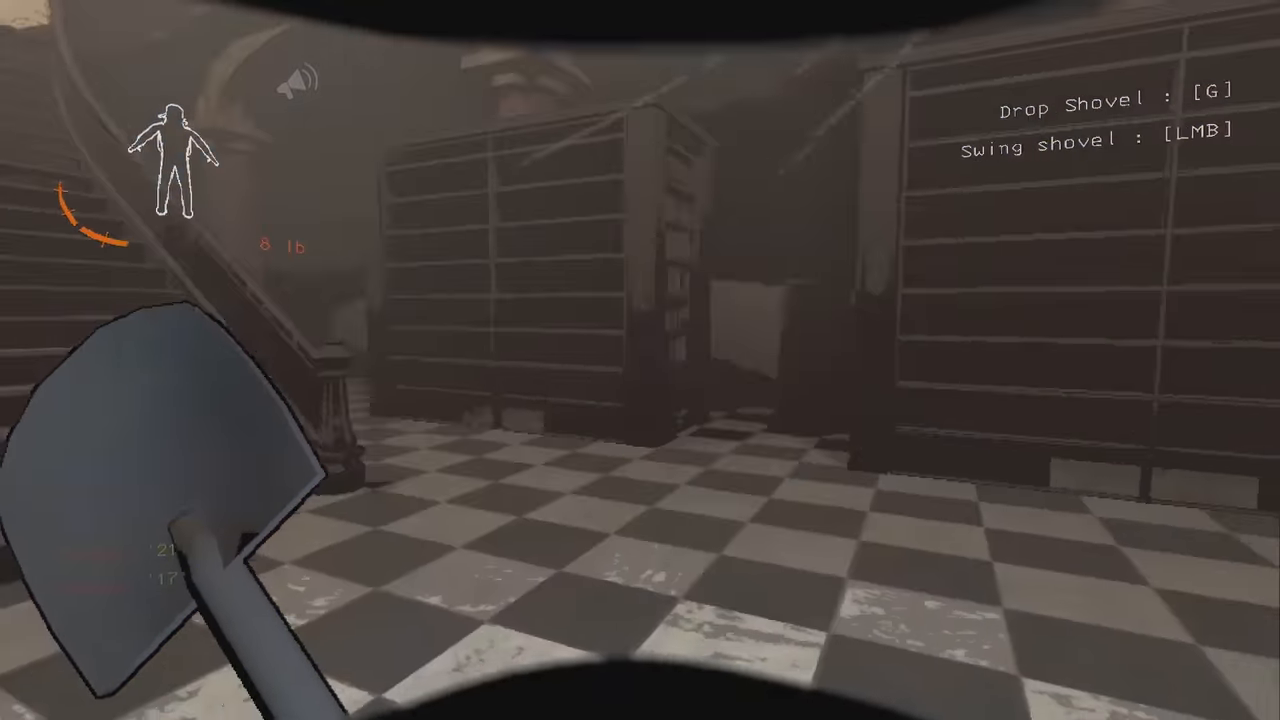
{"action": "mouse_move", "coordinate": [640, 360]}
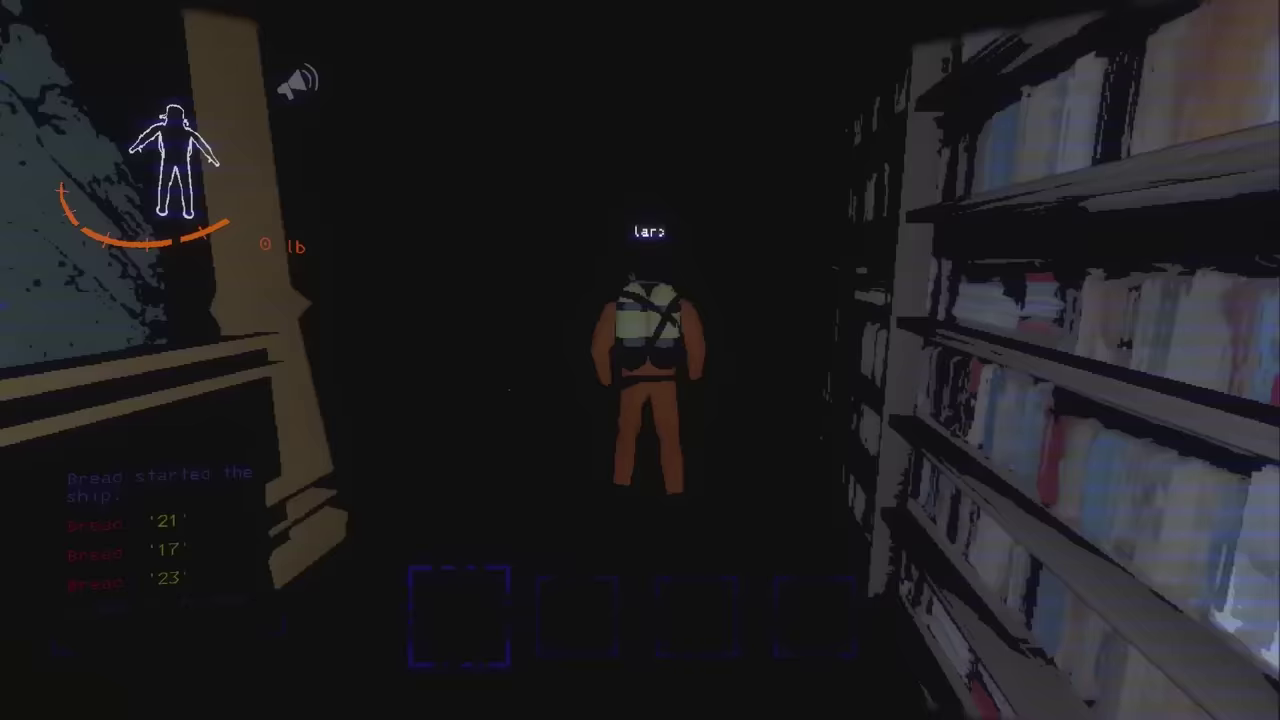
{"action": "mouse_move", "coordinate": [640, 360]}
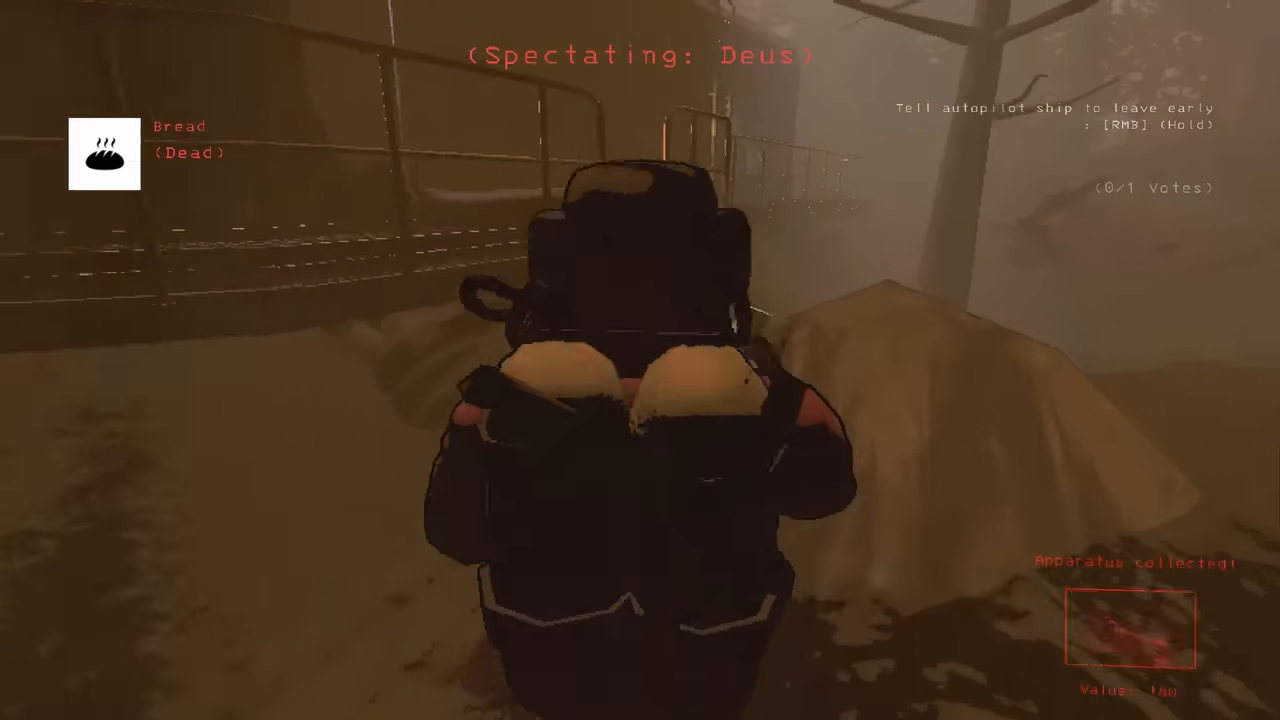
{"action": "mouse_move", "coordinate": [640, 360]}
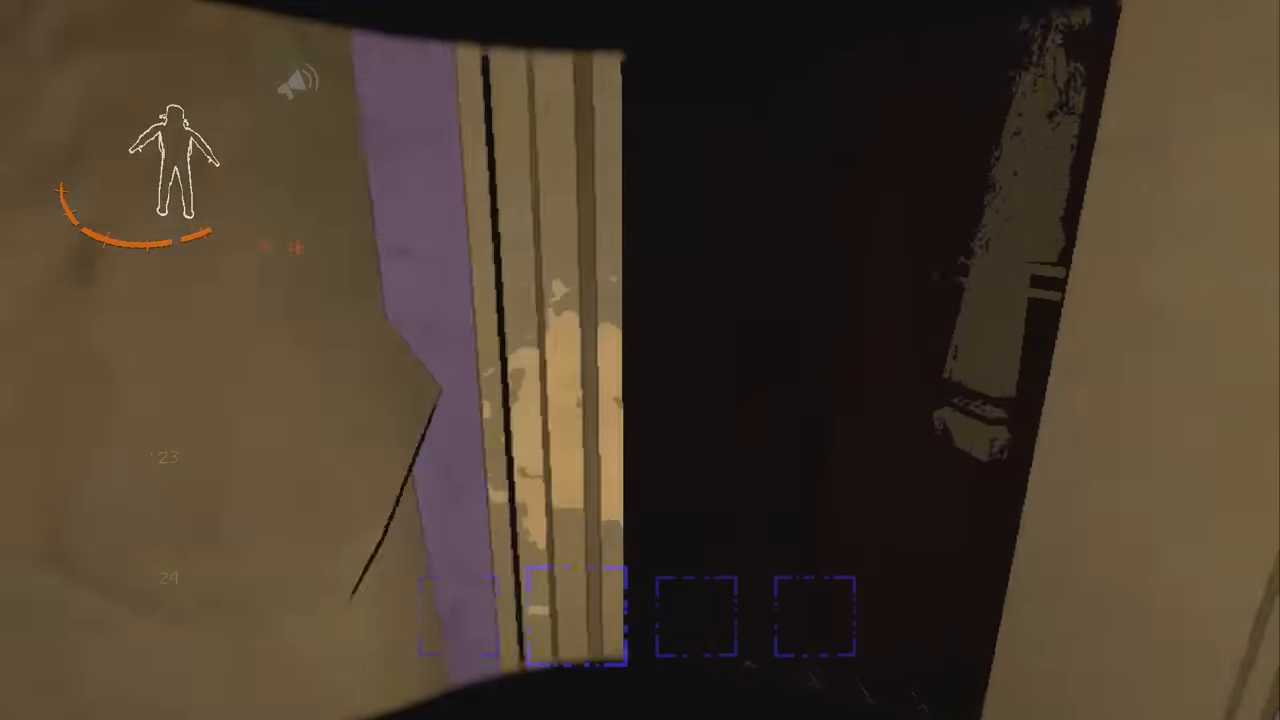
{"action": "mouse_move", "coordinate": [640, 360]}
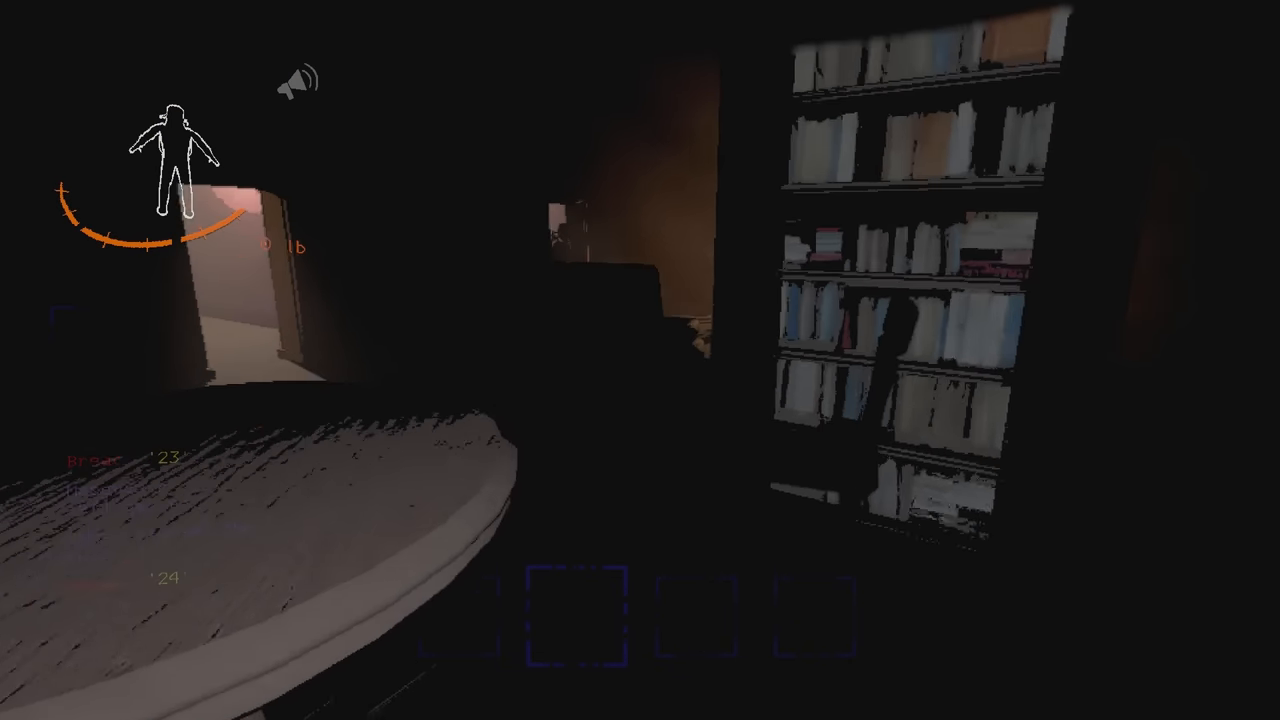
{"action": "mouse_move", "coordinate": [640, 360]}
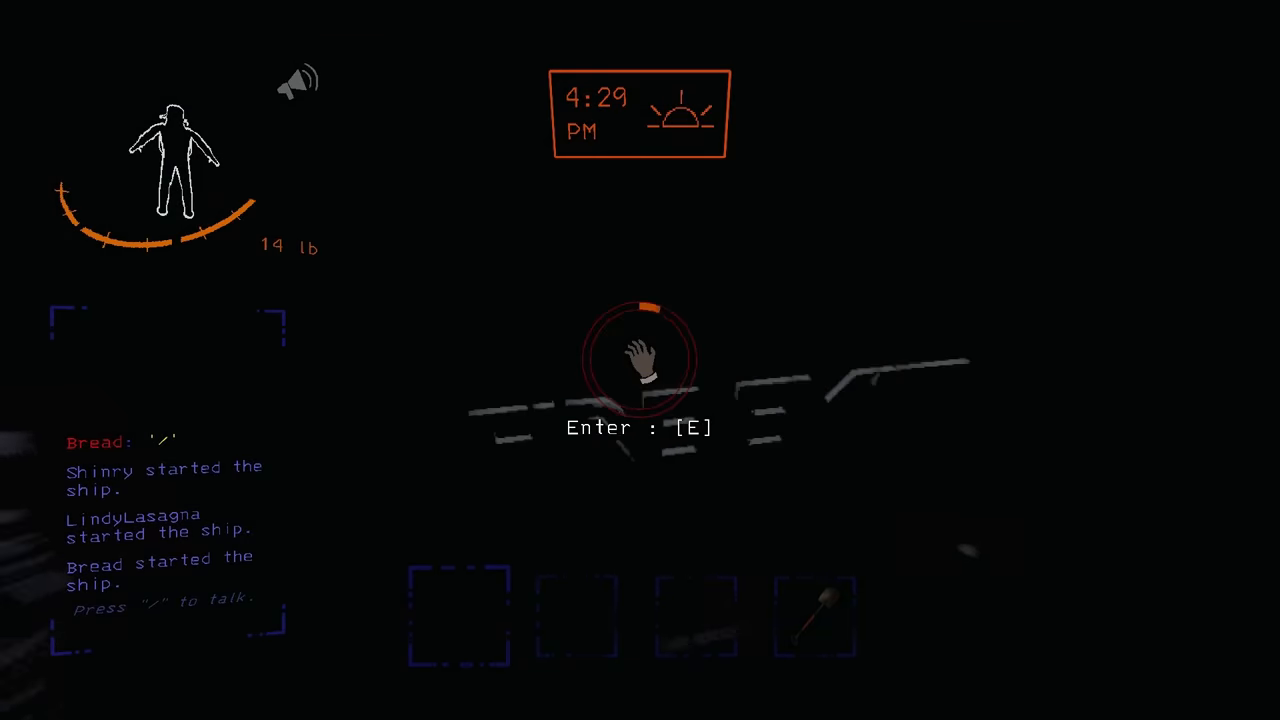
- Pick up the ring and other loot to fill all four slots, handling the shotgun
{"action": "key", "text": "e"}
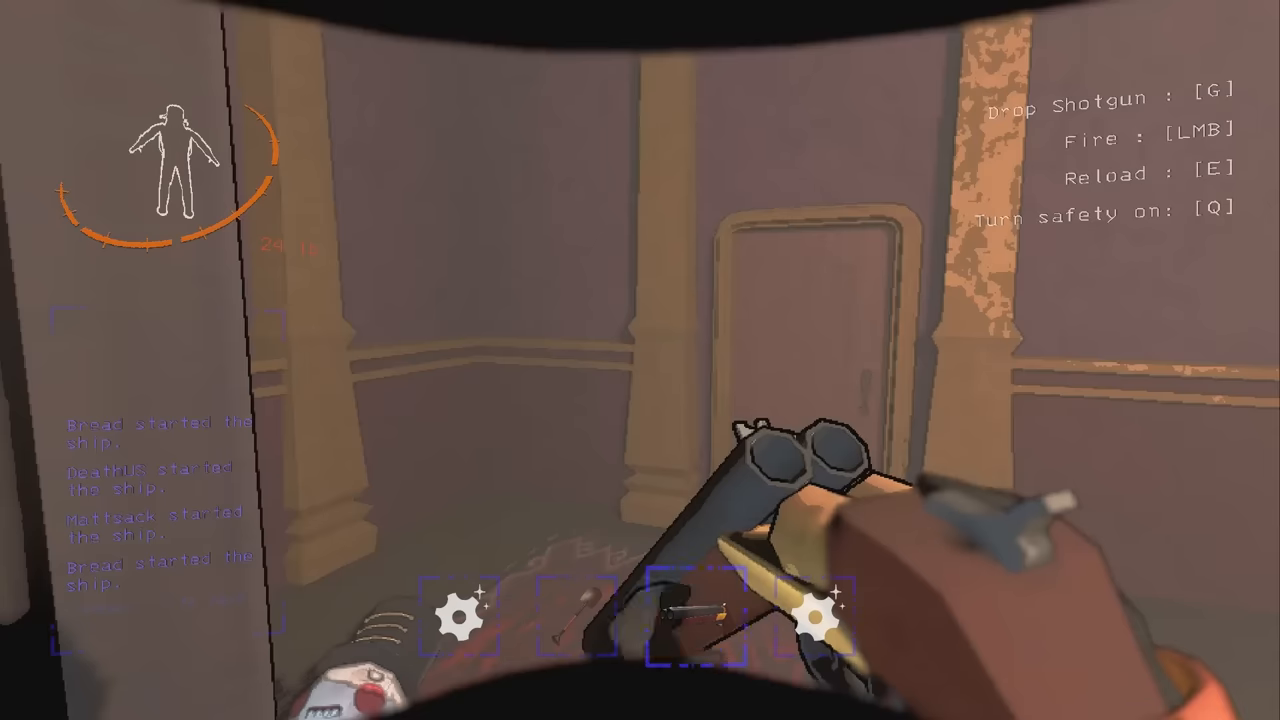
{"action": "key", "text": "q"}
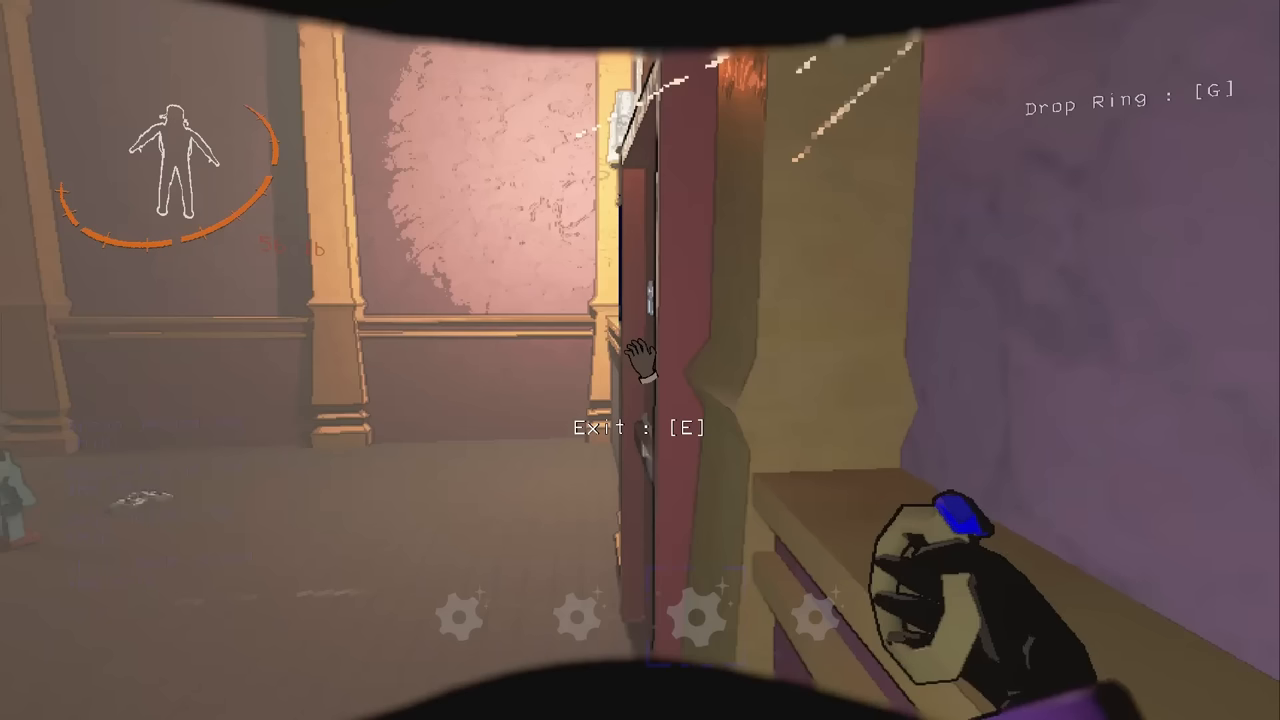
- Walk through the dark brick corridor out onto the catwalk above the green-lit pit
{"action": "key", "text": "e"}
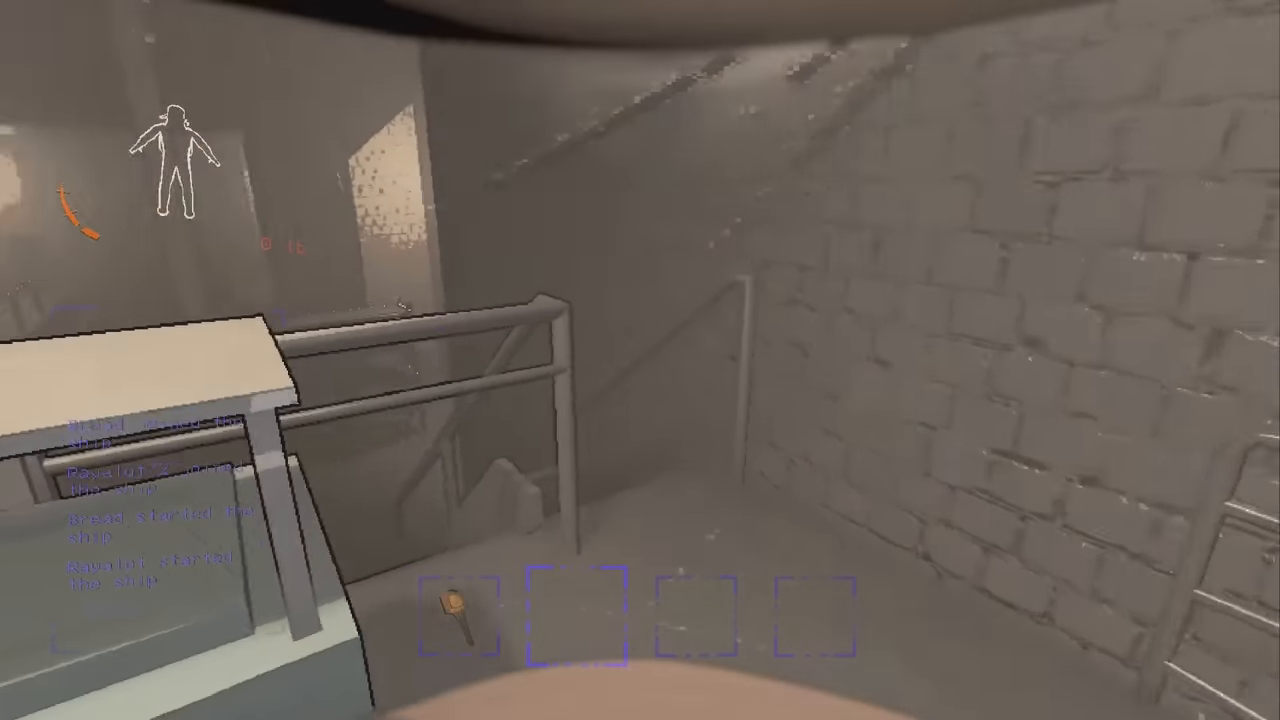
{"action": "mouse_move", "coordinate": [640, 360]}
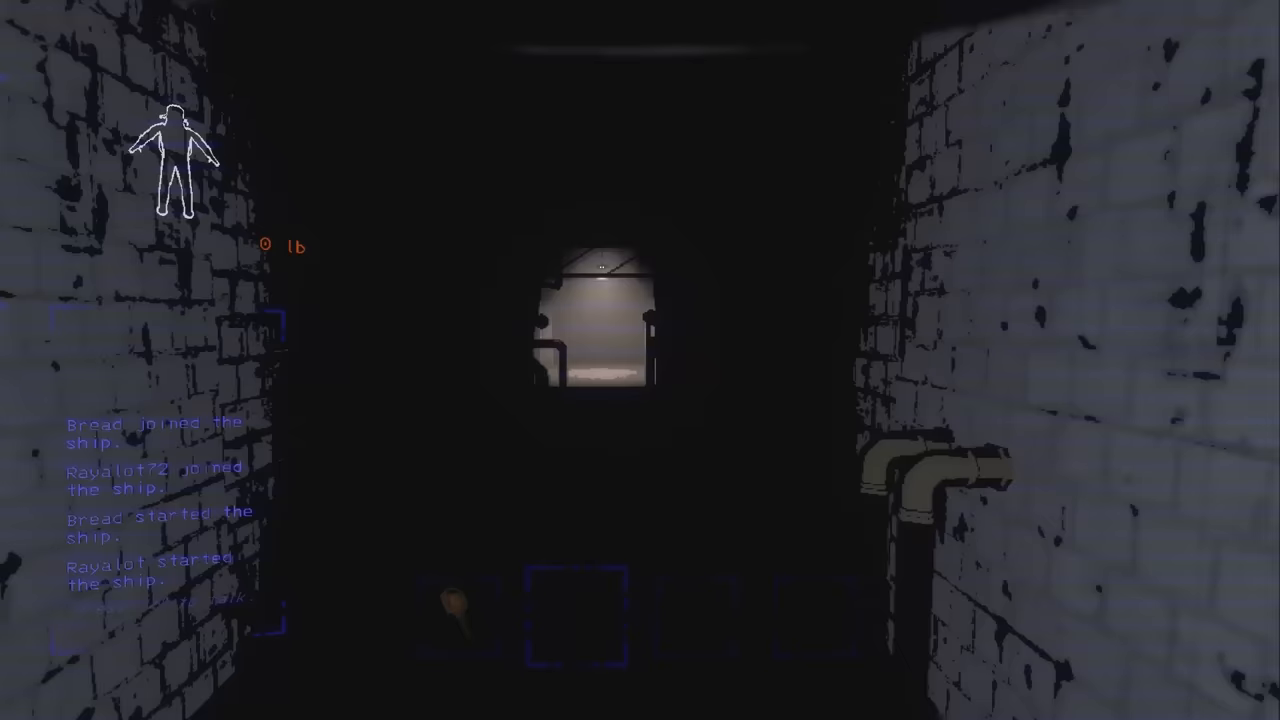
{"action": "key", "text": "w"}
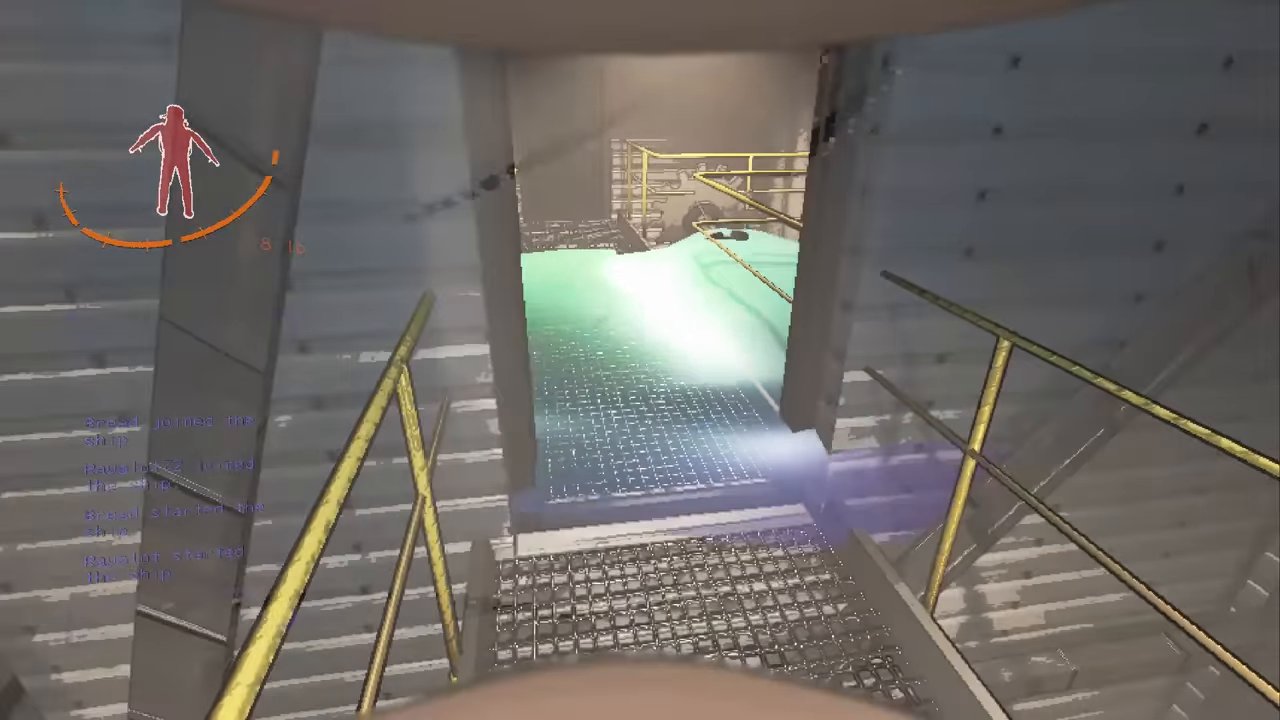
{"action": "mouse_move", "coordinate": [640, 360]}
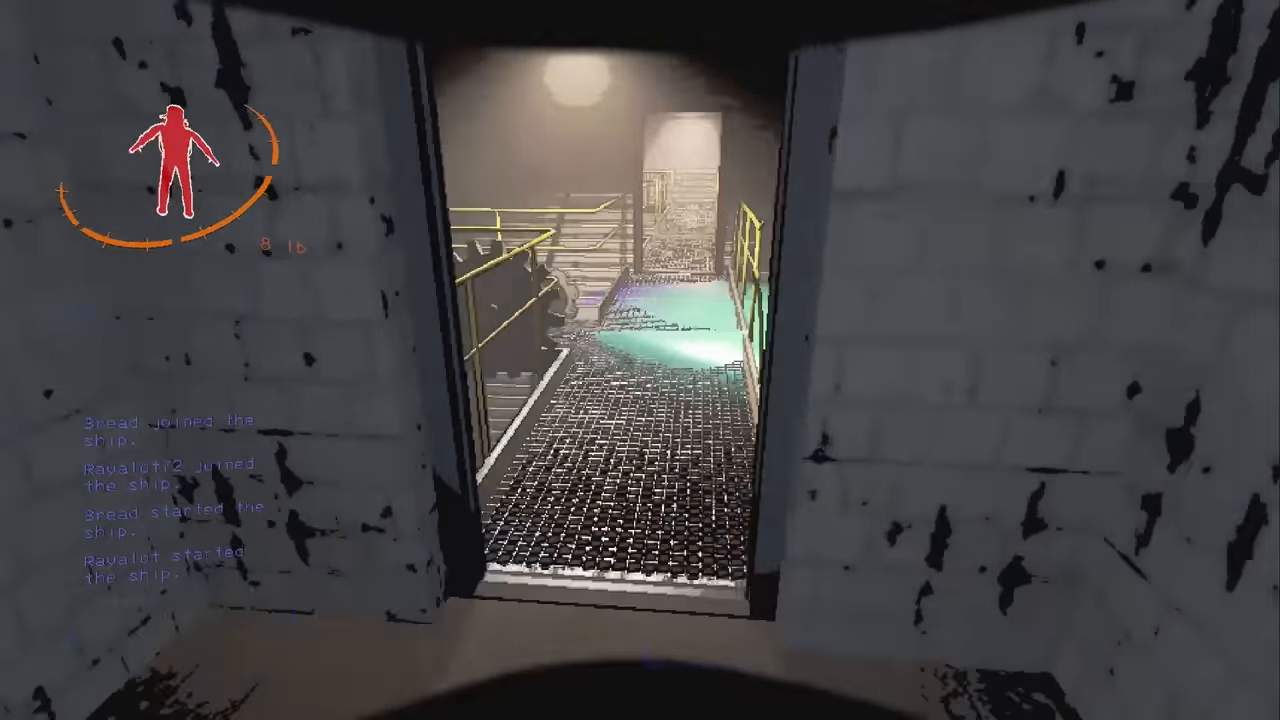
{"action": "mouse_move", "coordinate": [640, 360]}
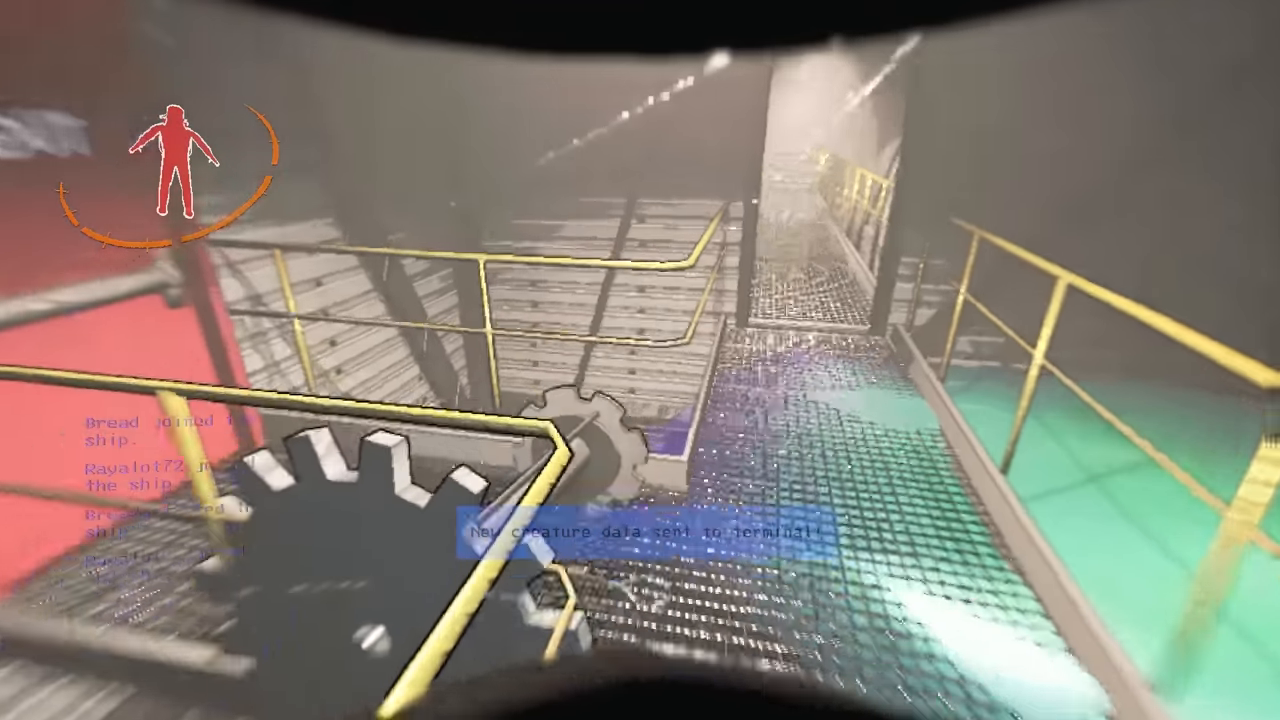
{"action": "mouse_move", "coordinate": [640, 360]}
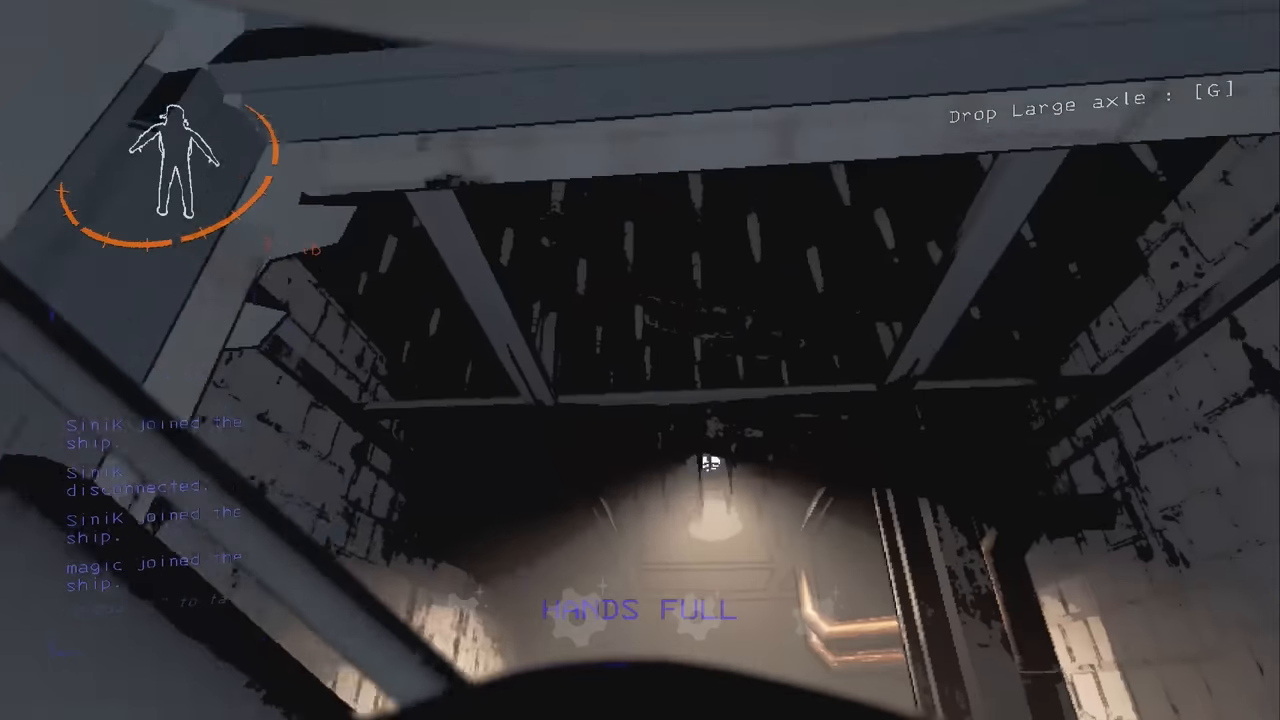
{"action": "mouse_move", "coordinate": [640, 360]}
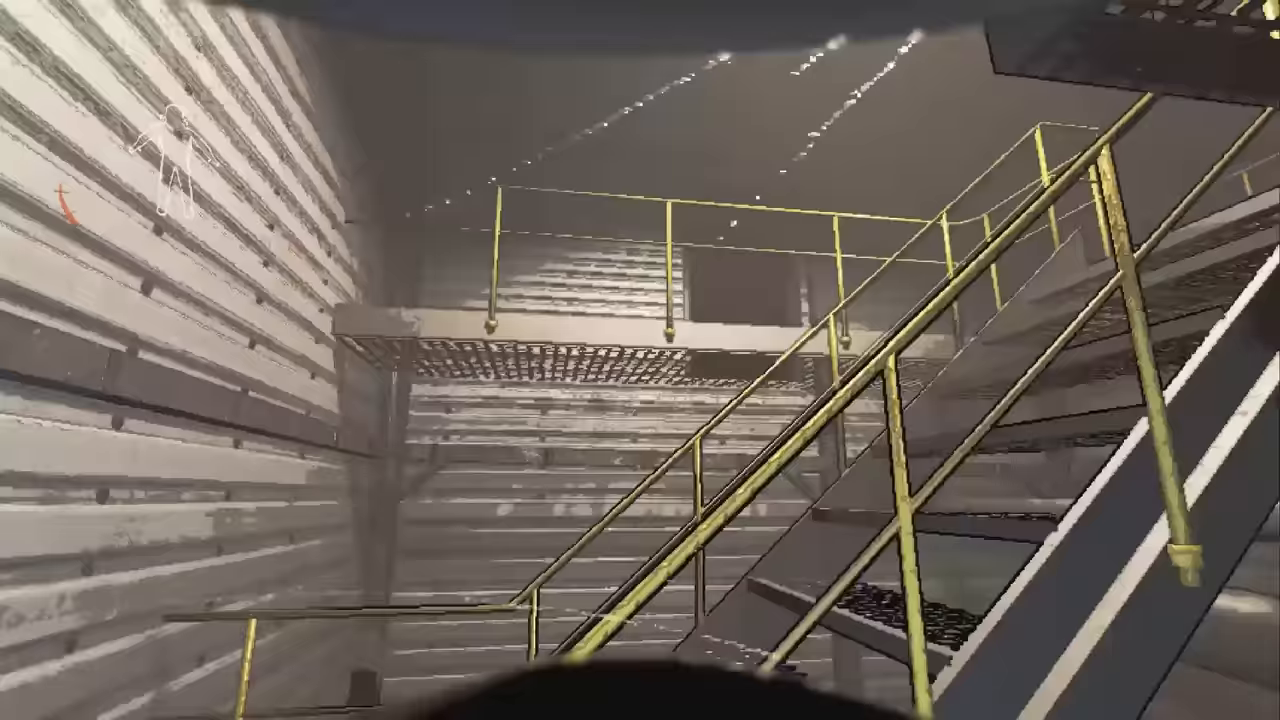
{"action": "mouse_move", "coordinate": [640, 360]}
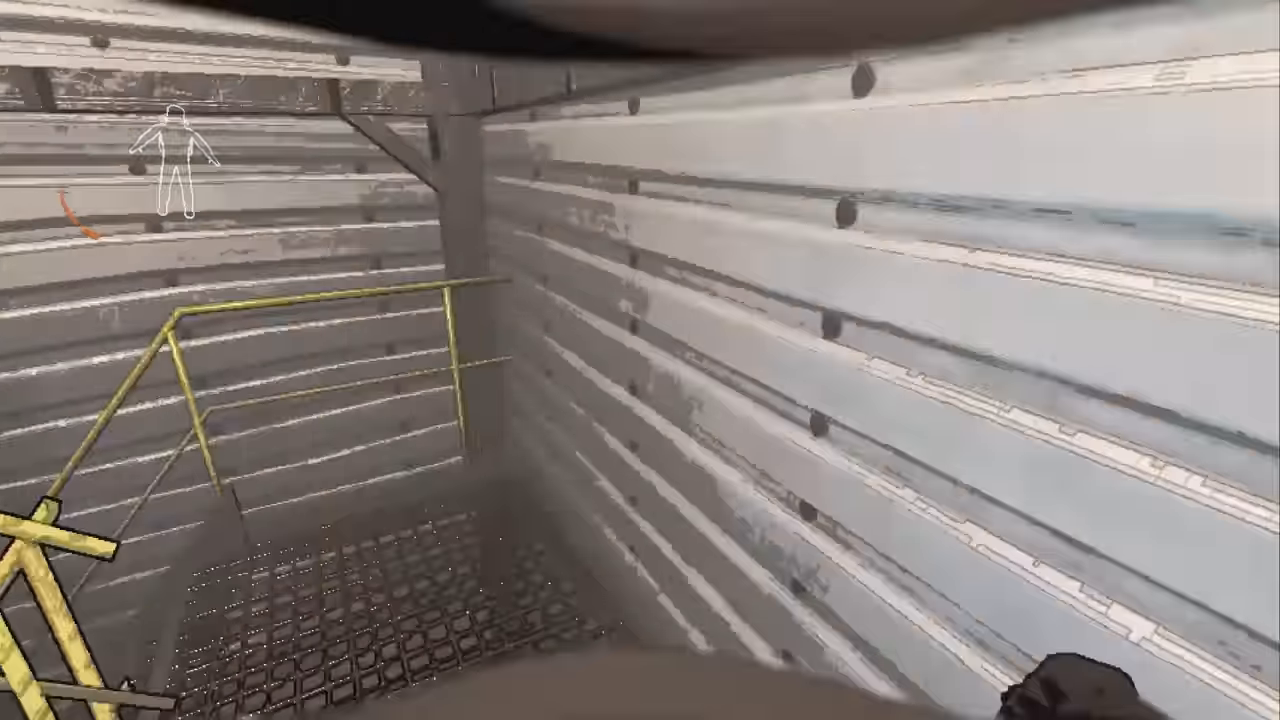
{"action": "mouse_move", "coordinate": [640, 360]}
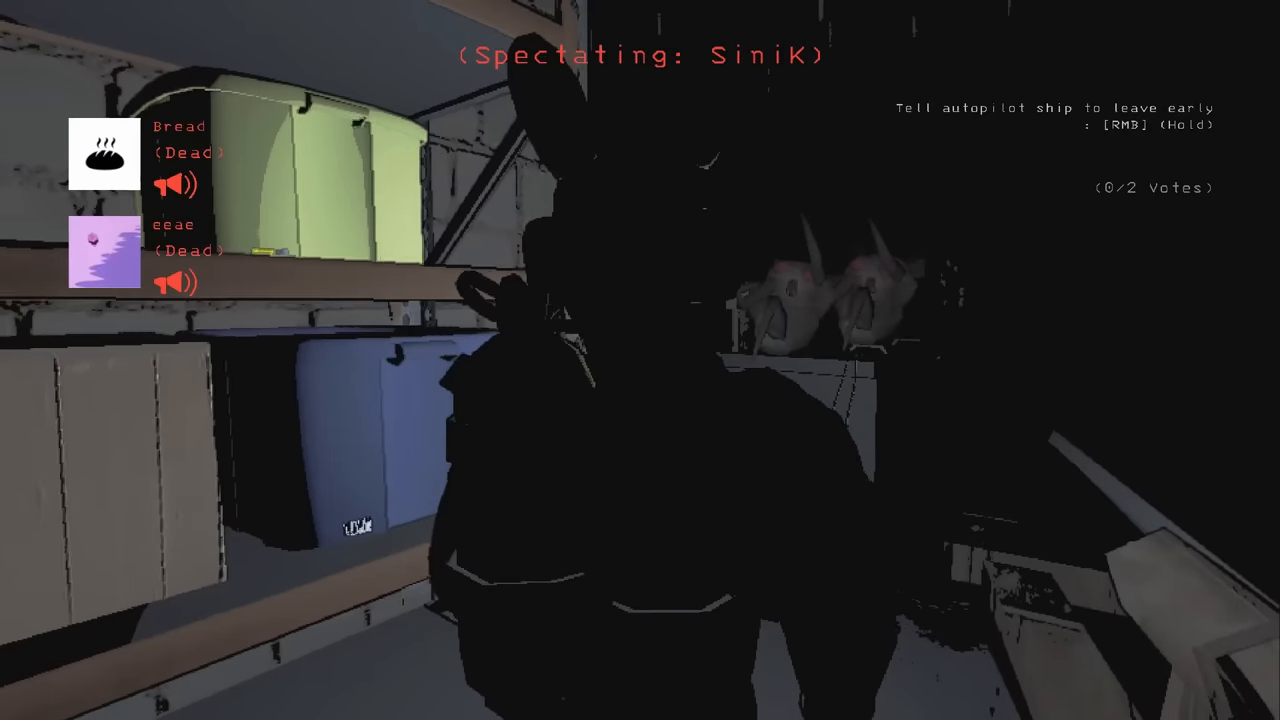
{"action": "mouse_move", "coordinate": [640, 360]}
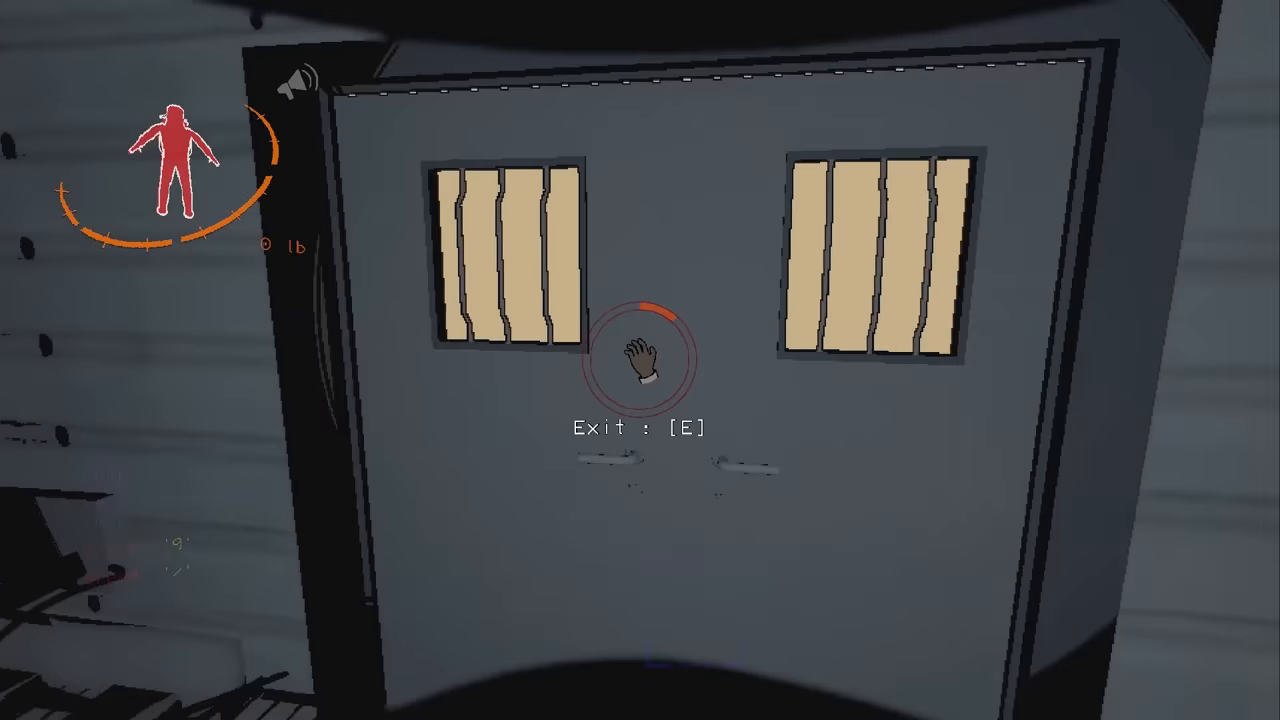
- Leave the facility through the main exit door onto the hazy red moon
{"action": "key", "text": "e"}
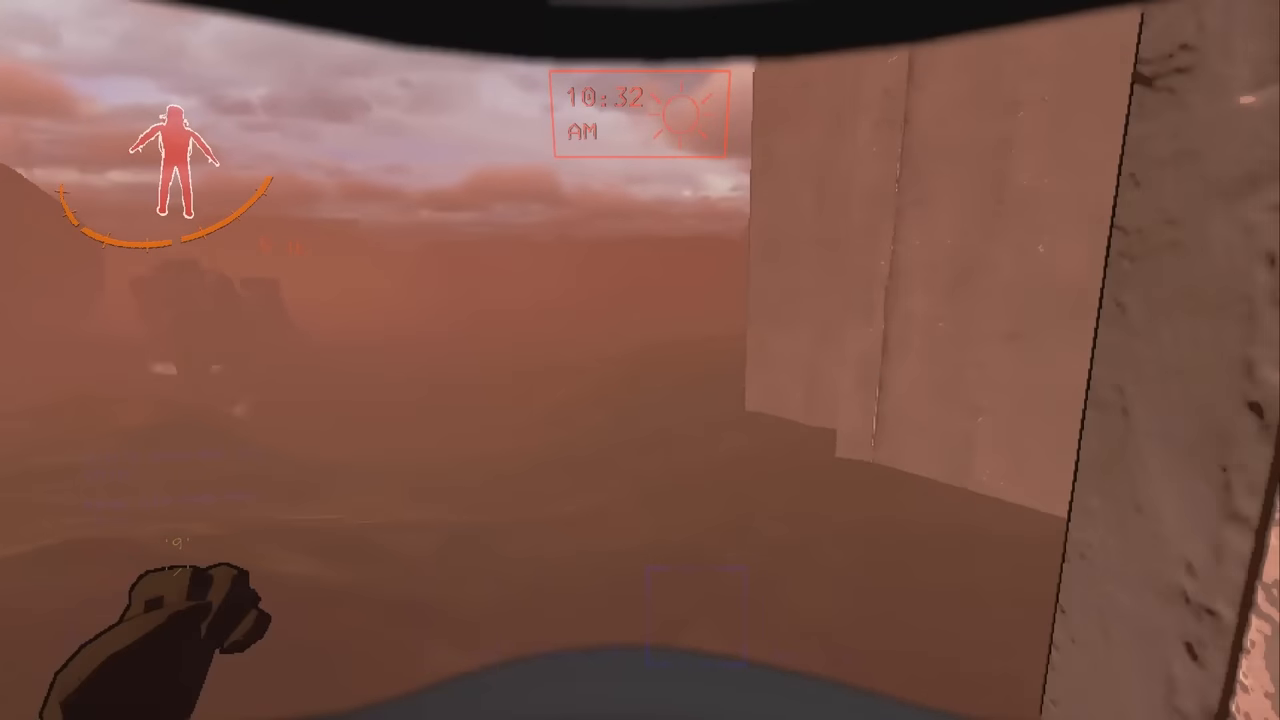
{"action": "mouse_move", "coordinate": [640, 360]}
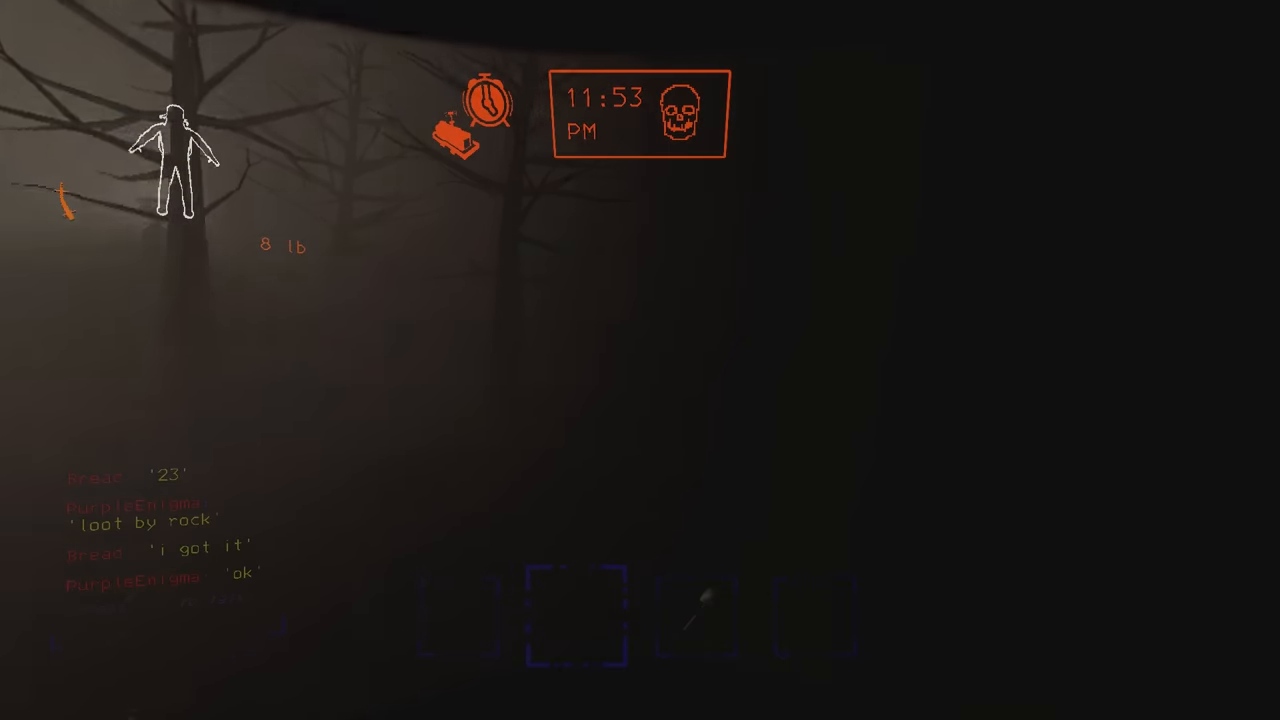
{"action": "mouse_move", "coordinate": [640, 360]}
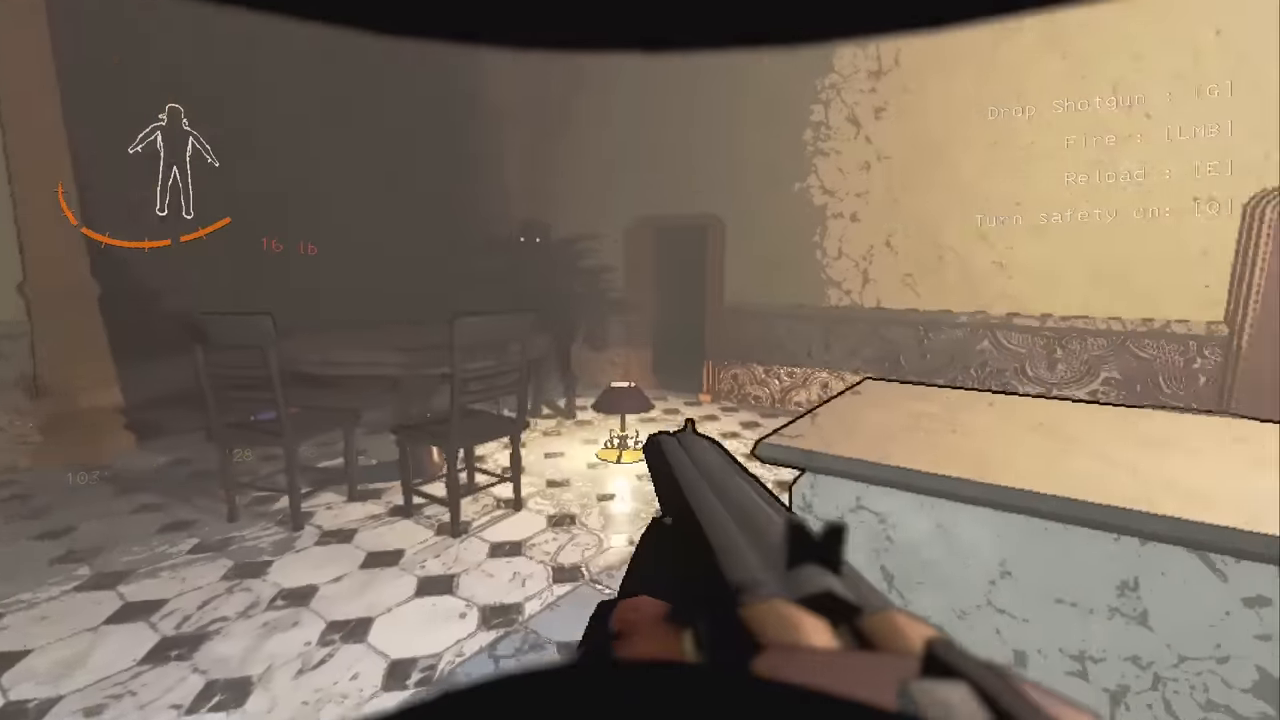
{"action": "mouse_move", "coordinate": [640, 360]}
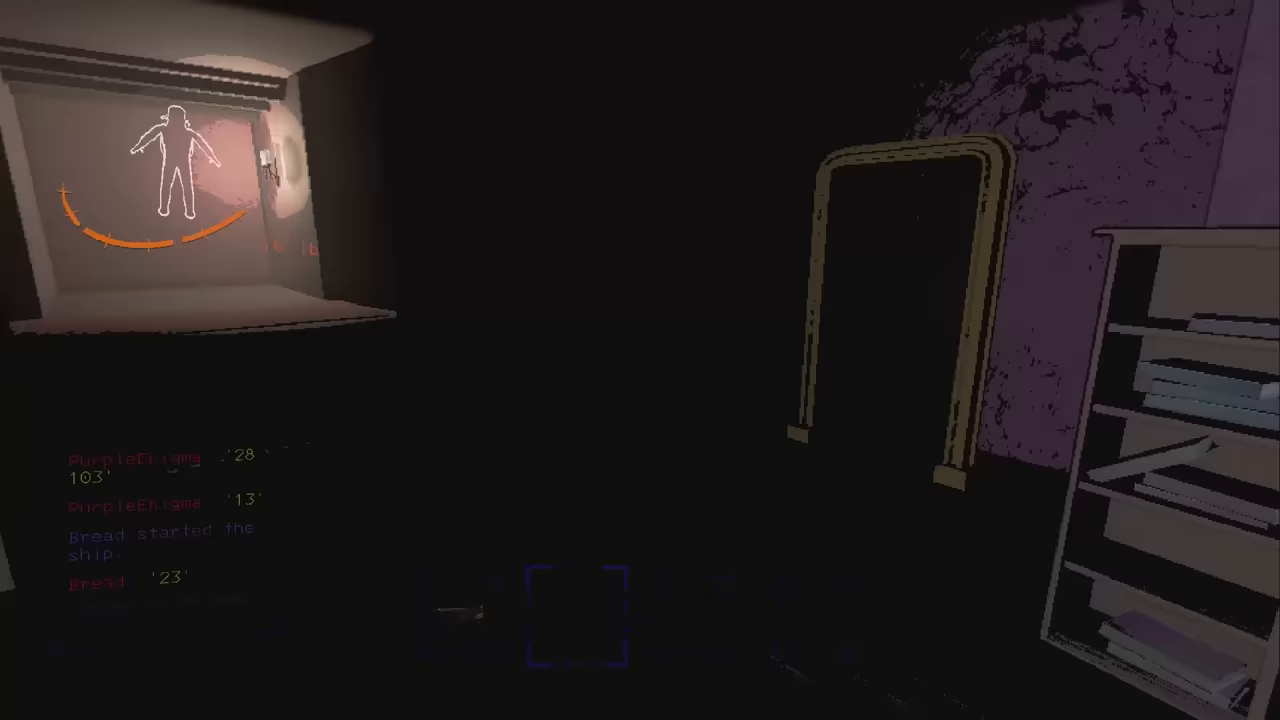
{"action": "mouse_move", "coordinate": [640, 360]}
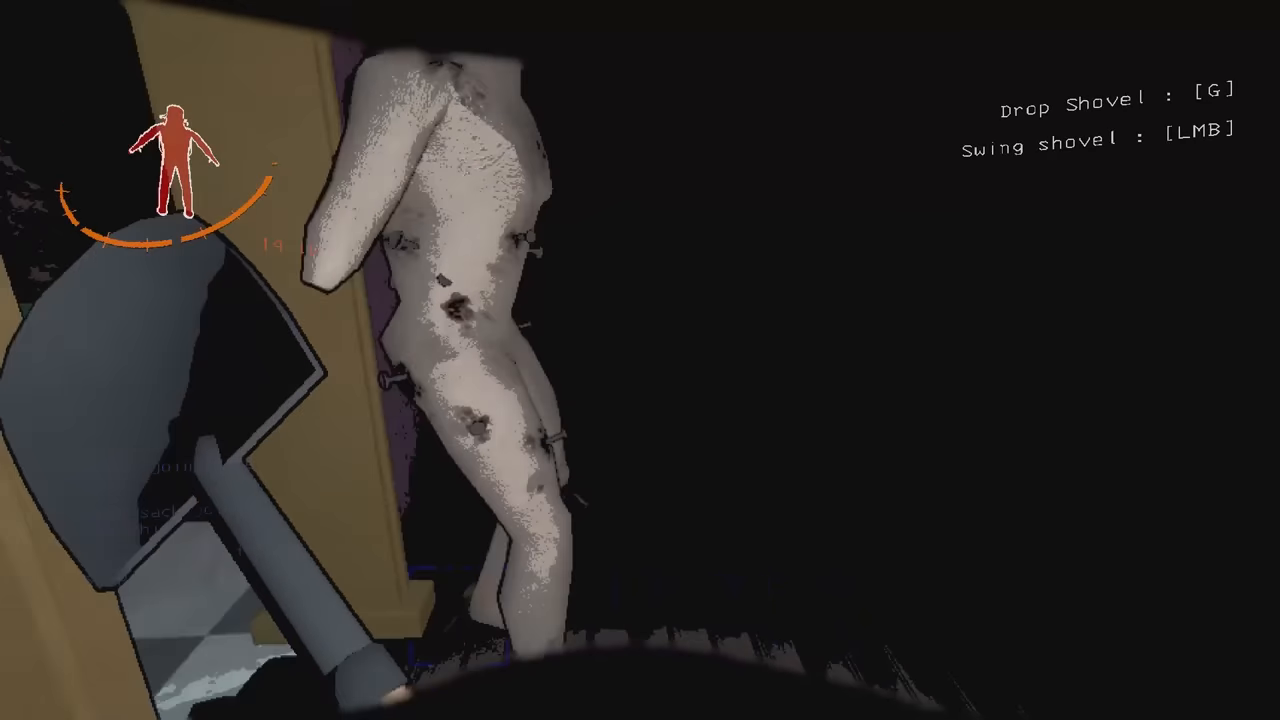
{"action": "mouse_move", "coordinate": [640, 360]}
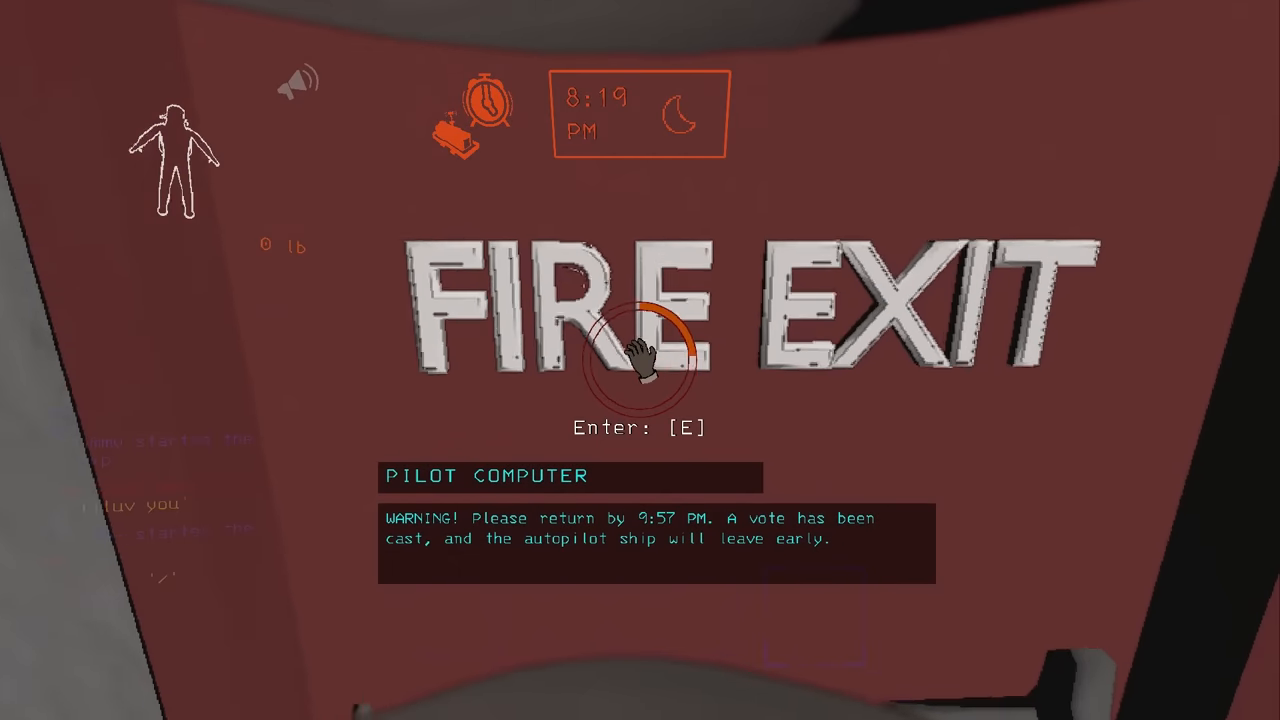
- Enter the mansion through the Fire Exit door as the ship is voted to leave early
{"action": "key", "text": "e"}
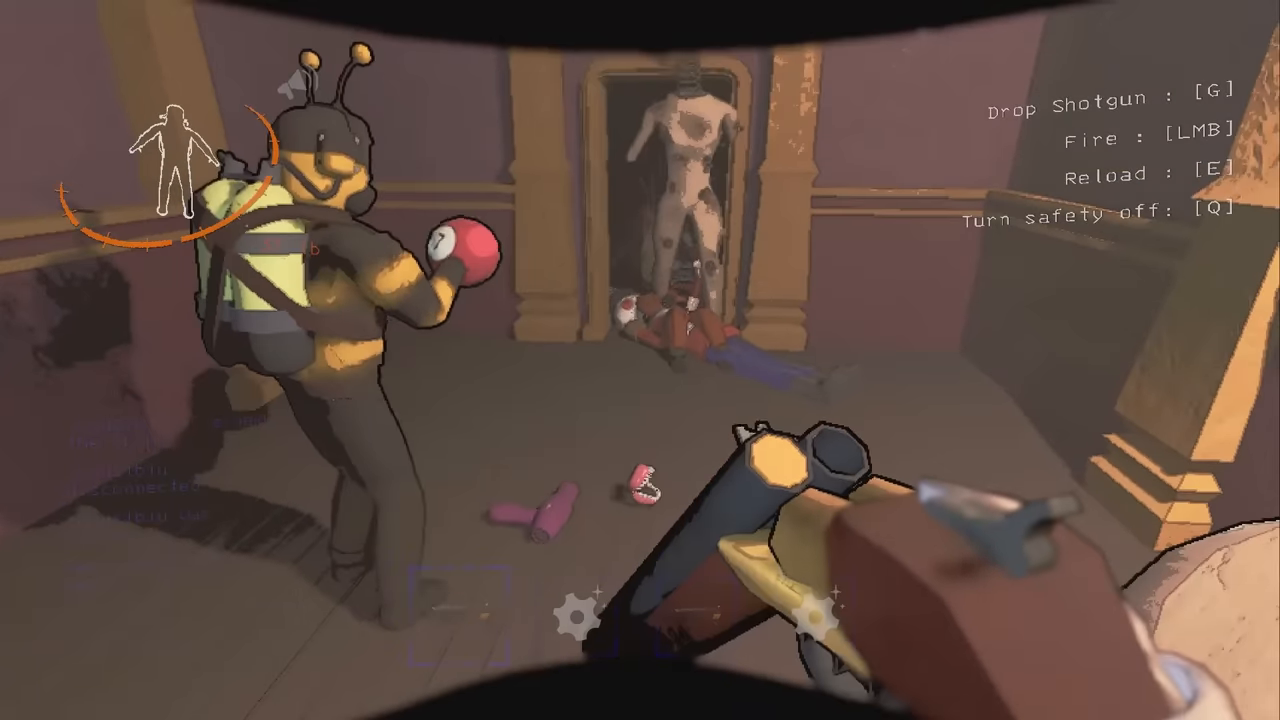
- Turn the shotgun's safety off while facing the long-antennaed creature
{"action": "key", "text": "q"}
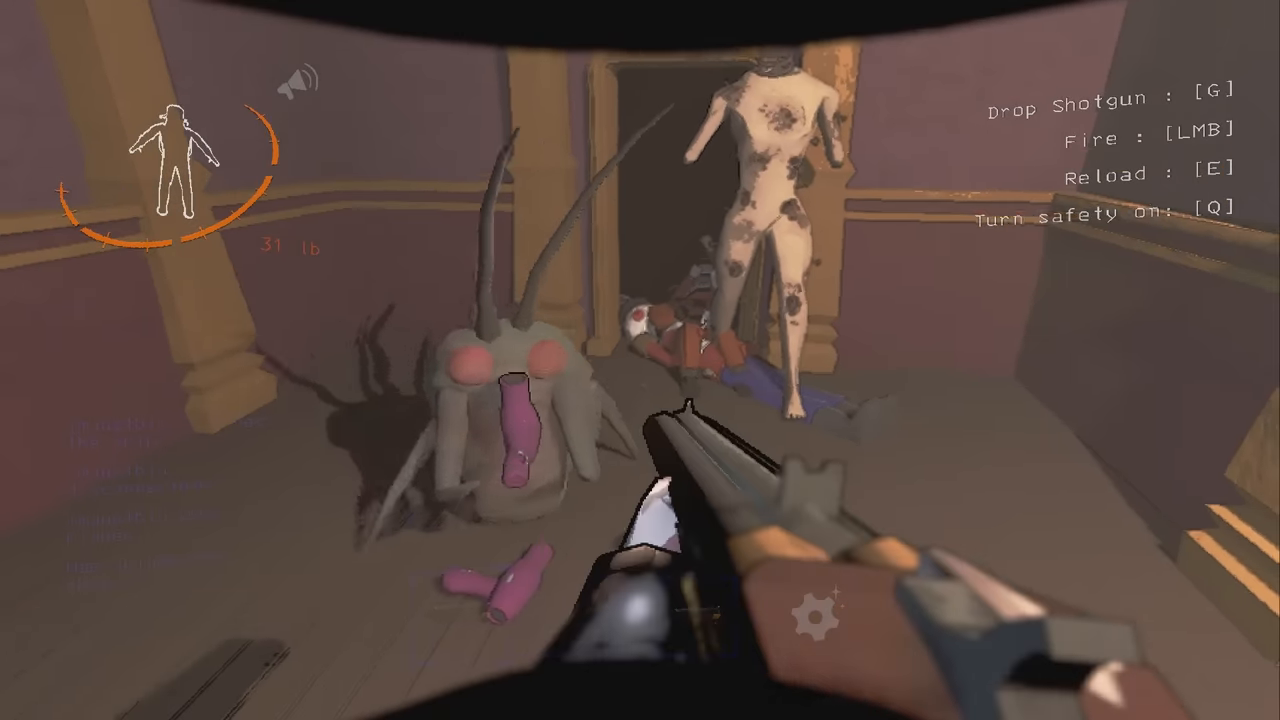